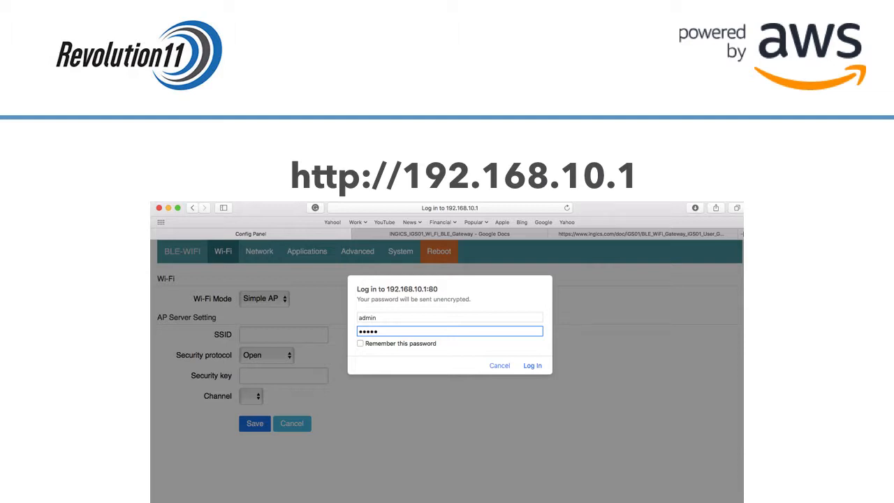
Sign in to the gateway panel and view Wi-Fi settings (SSID BLE-WIFI_74_61, WPA2 AES, channel 6).
click(532, 364)
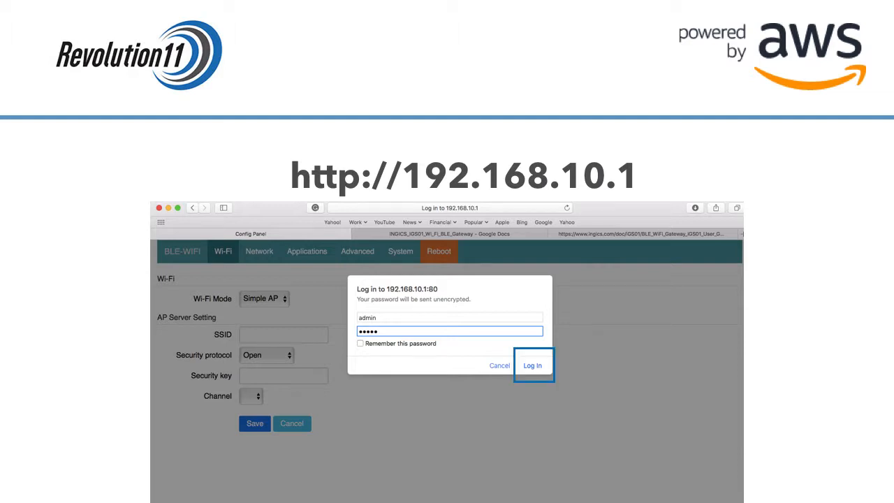
click(533, 365)
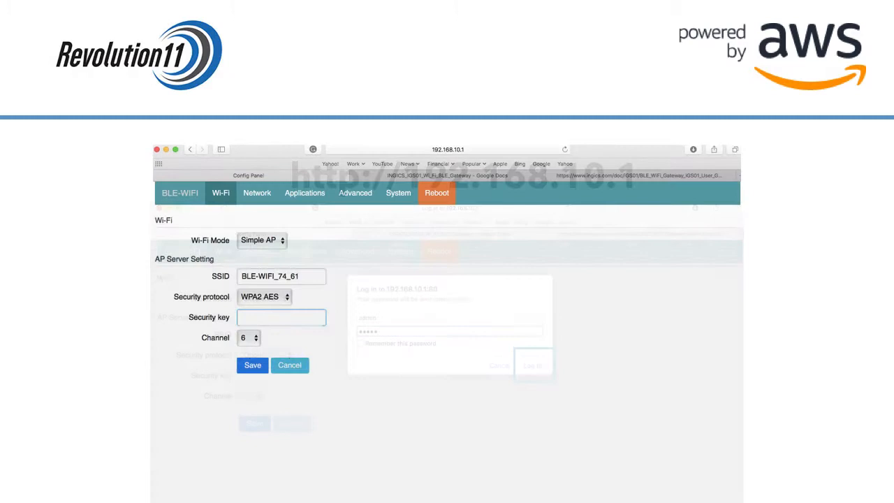
click(533, 364)
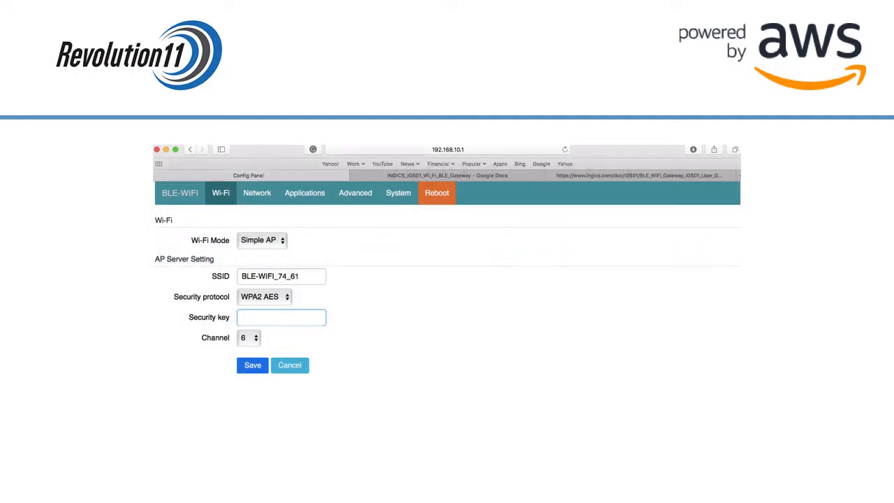
click(280, 317)
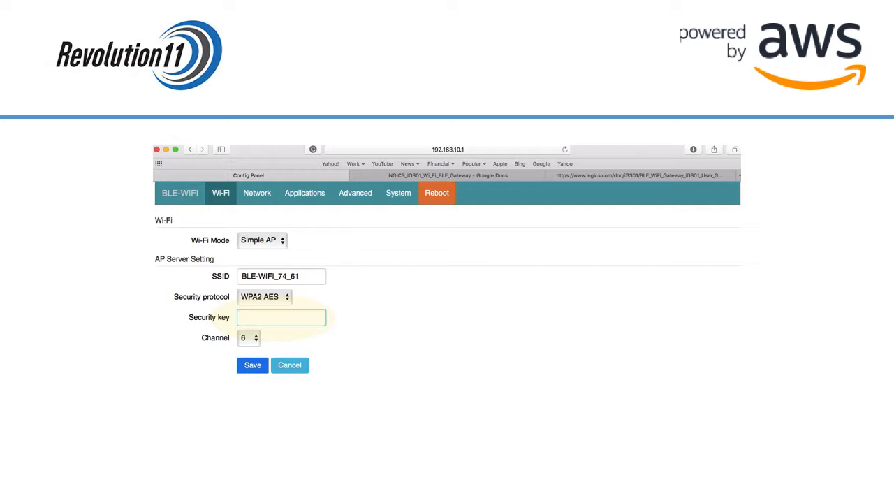
Switch the gateway to Station mode, join the scanned Aloha network with its key, and save.
click(262, 240)
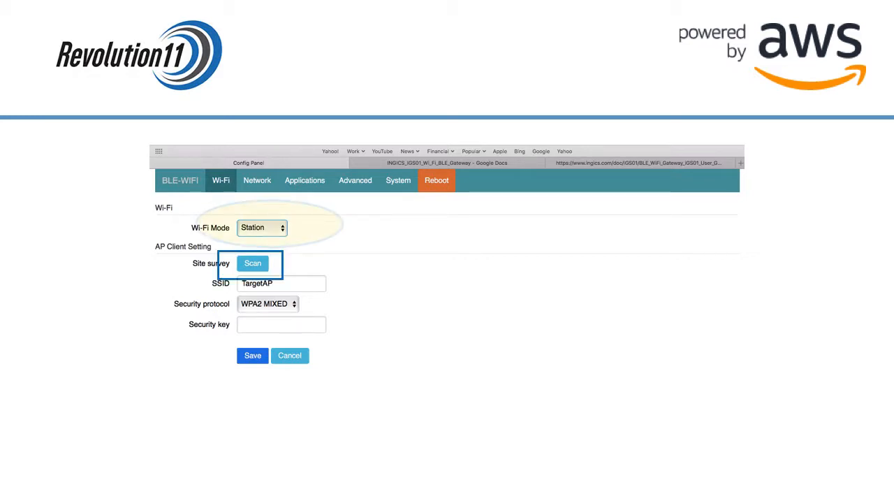
click(252, 264)
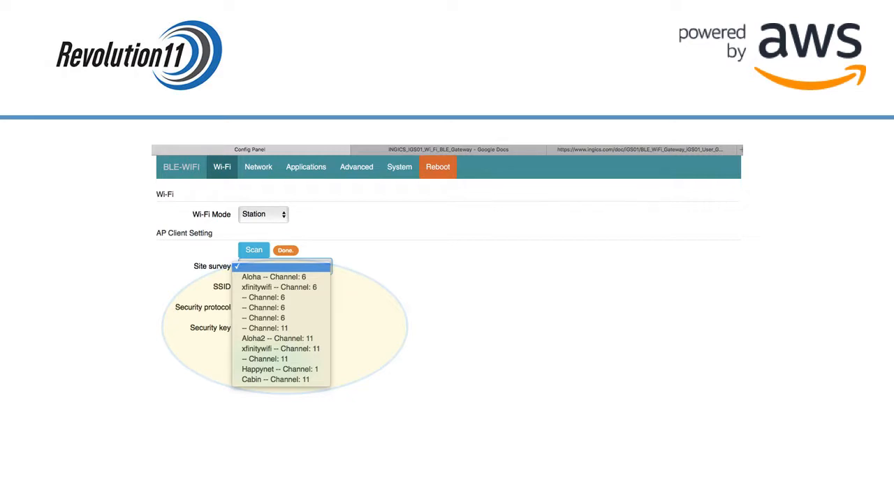
click(273, 276)
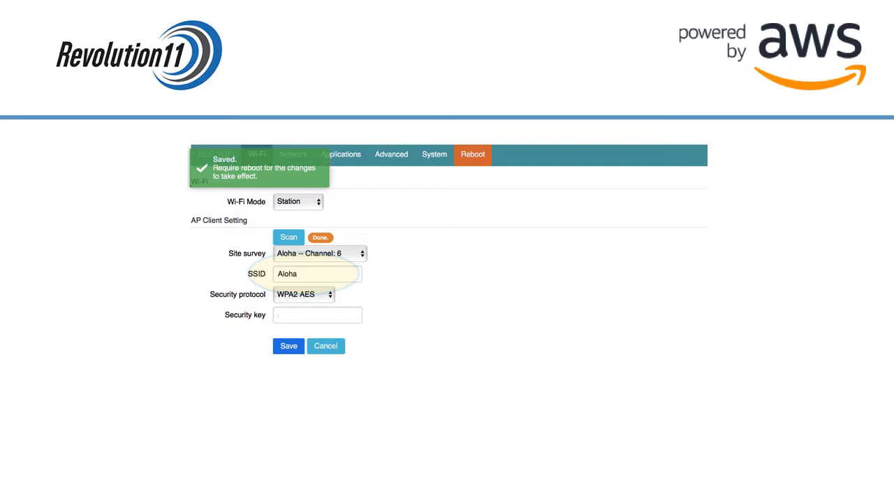
click(317, 314)
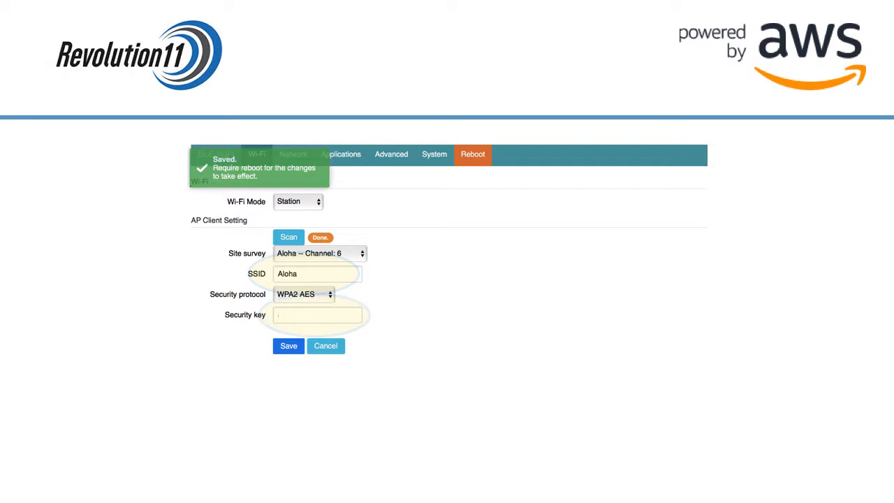
click(287, 345)
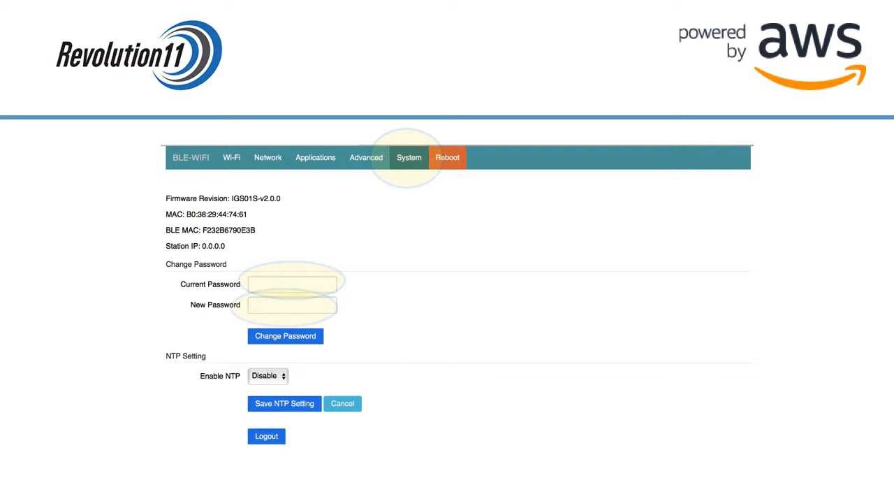
Change the gateway's admin password from the System page.
click(285, 336)
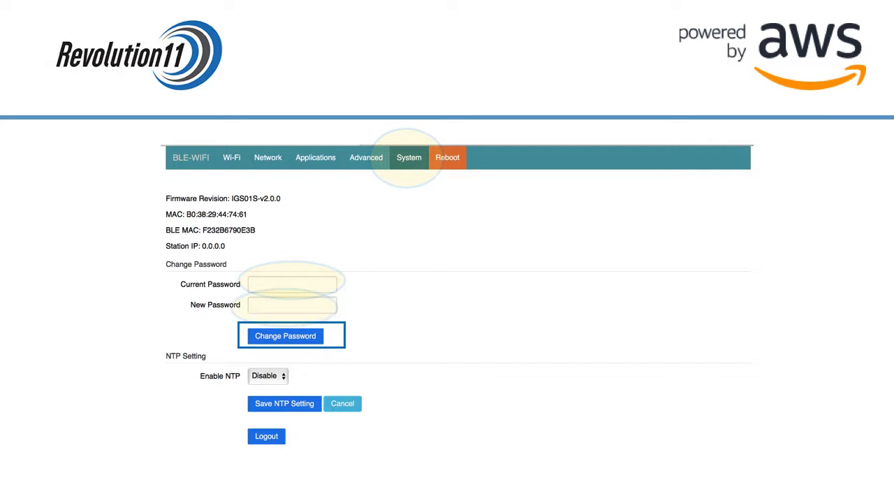
click(285, 335)
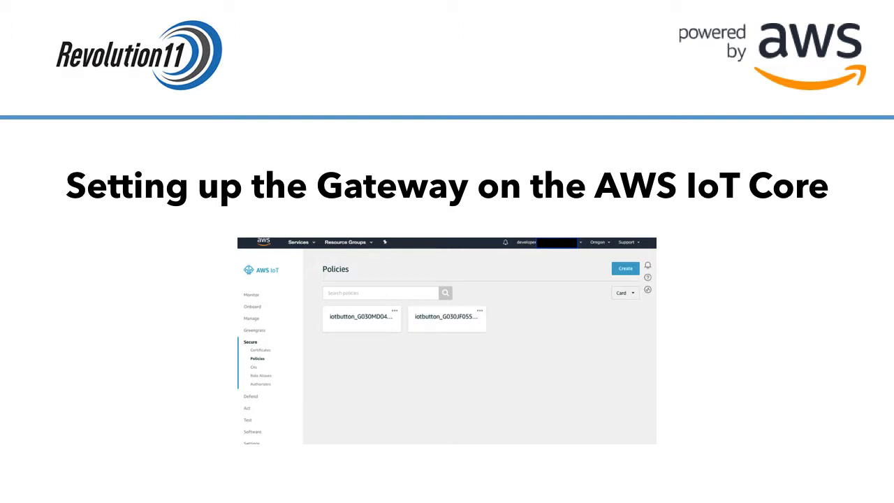
Open Secure > Policies and start creating a new policy.
click(257, 359)
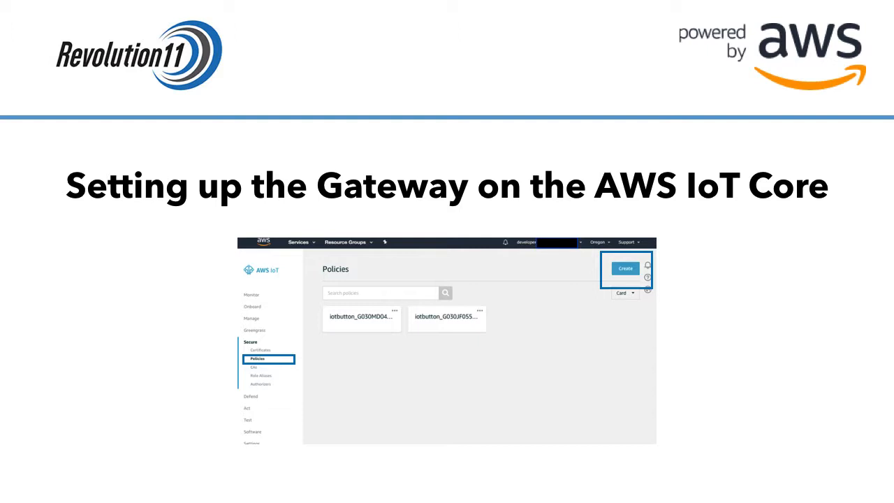
click(624, 268)
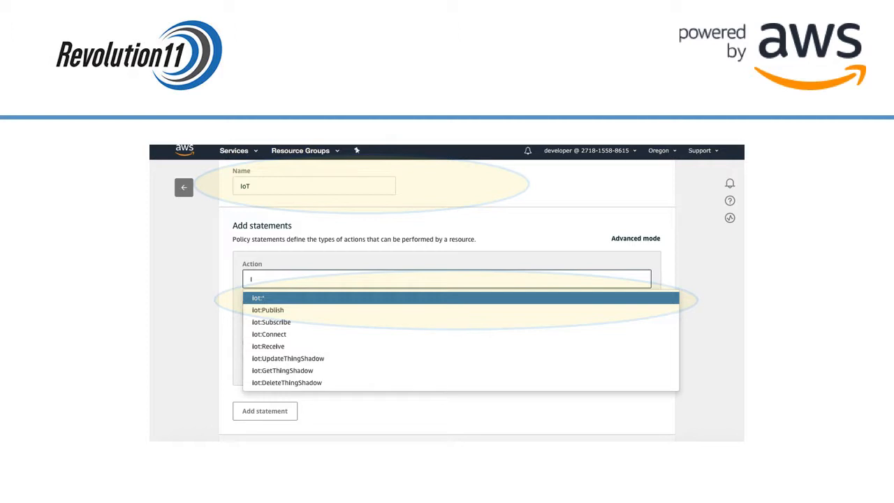
Create policy 'IoT' allowing iot:* actions on resource *.
click(260, 298)
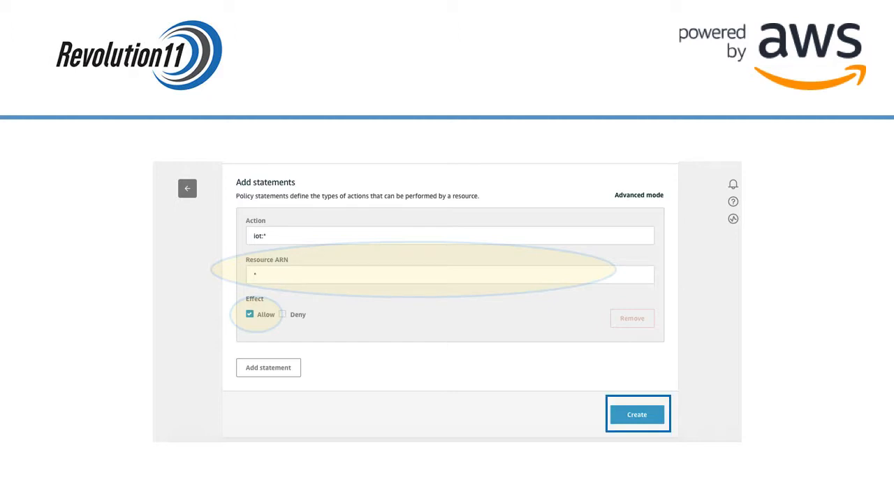
click(636, 414)
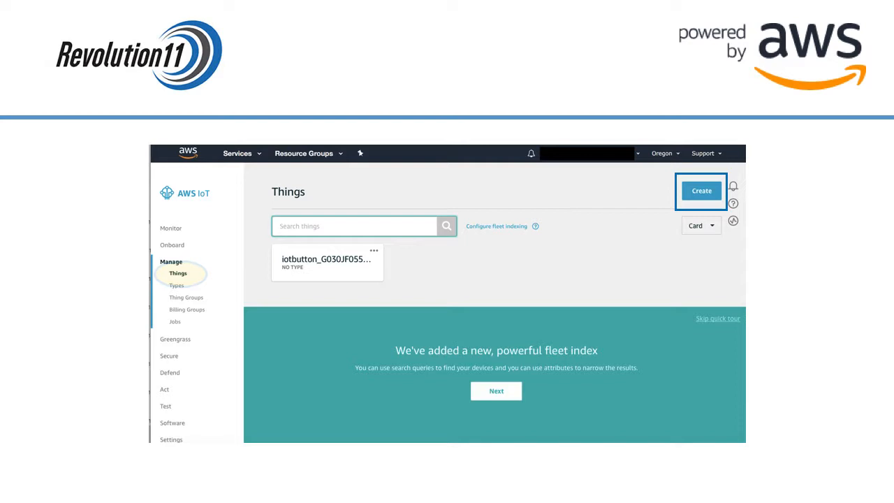
Start creating a single thing from Manage > Things.
click(702, 190)
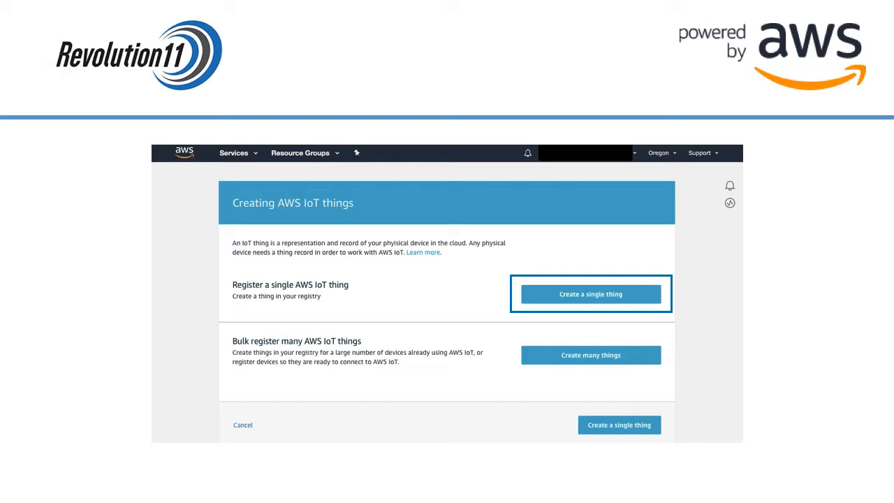
click(590, 294)
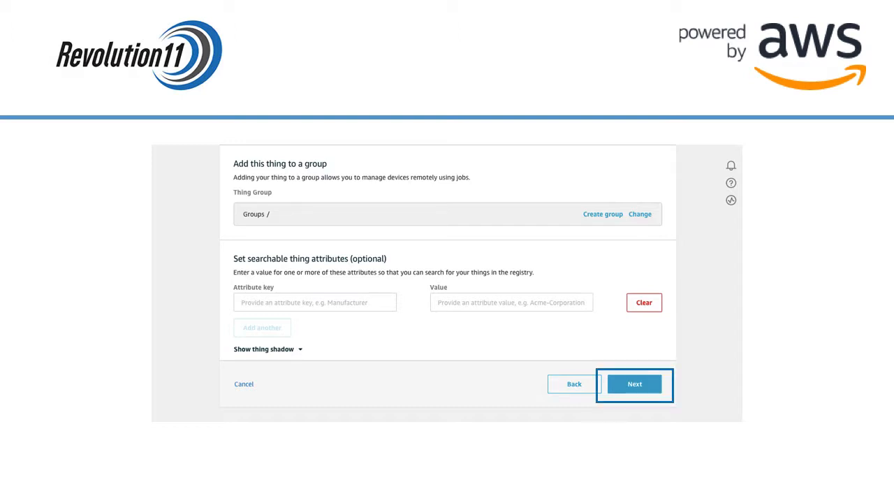
Leave the thing's group and searchable attributes empty and continue to certificates.
click(634, 384)
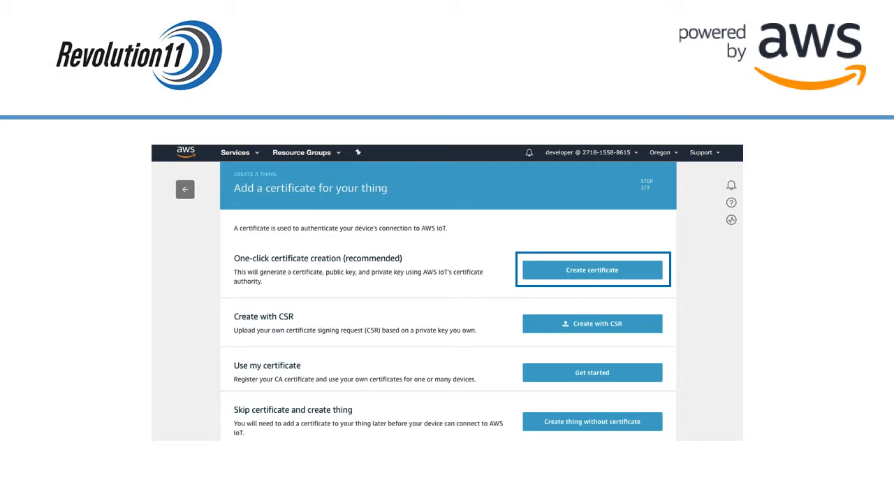
Create a one-click certificate with key pair and download the AWS IoT root CA.
click(592, 270)
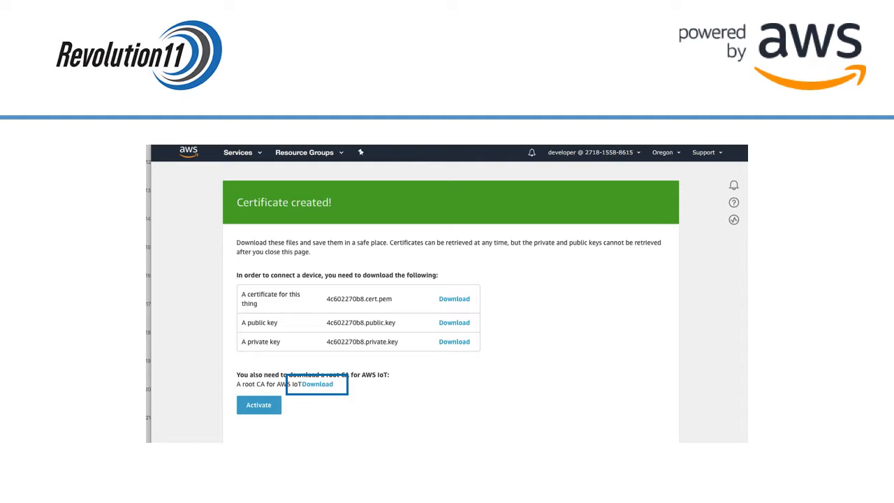
click(318, 385)
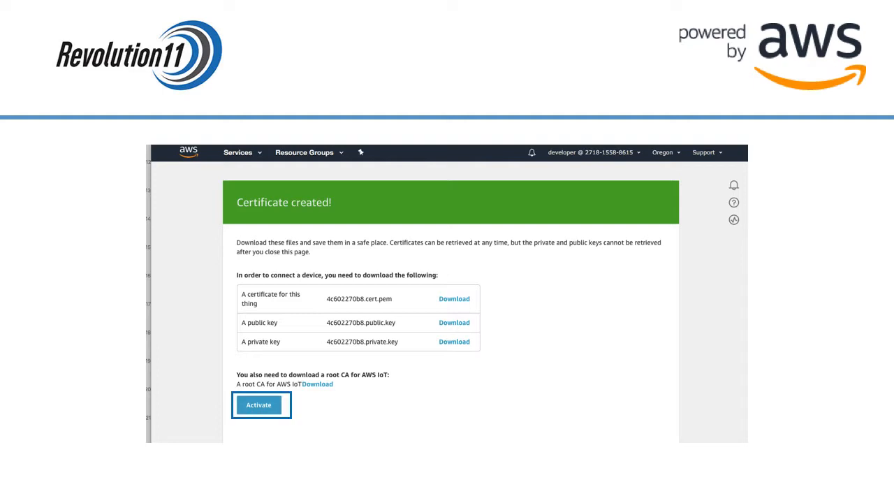
Activate the thing's new certificate.
click(258, 405)
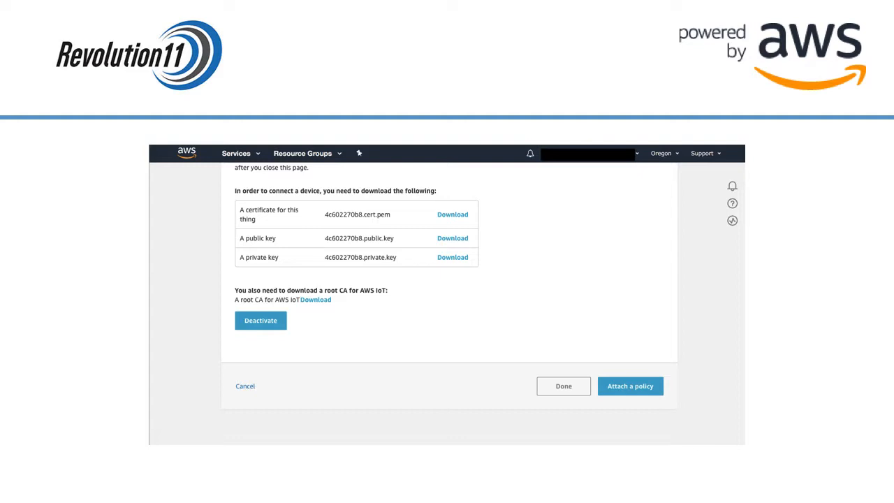
Attach the IoT policy to the certificate and register the thing.
click(629, 386)
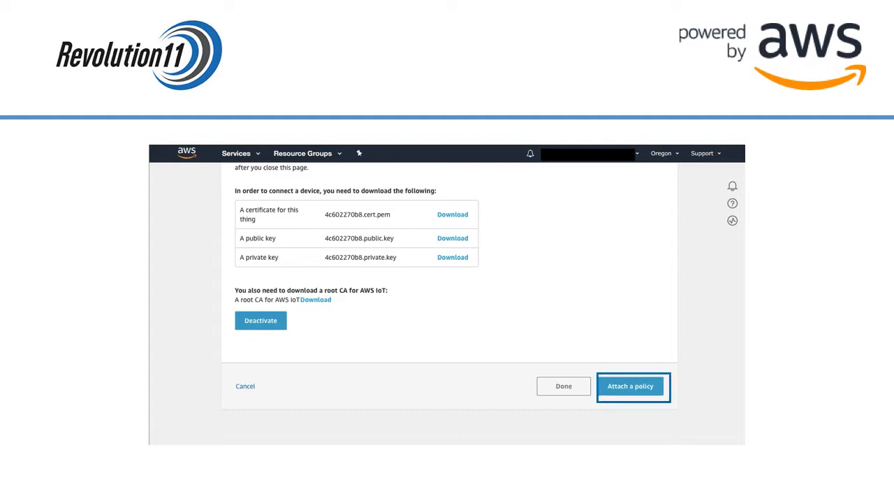
click(629, 387)
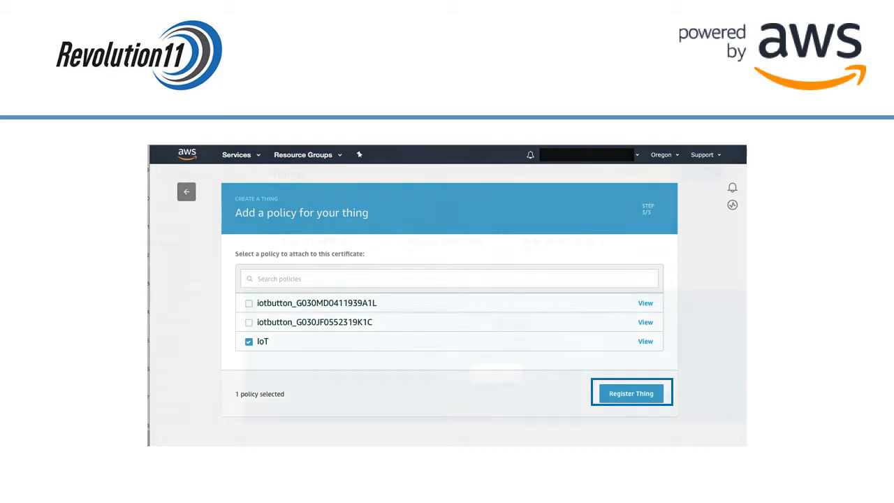
click(630, 393)
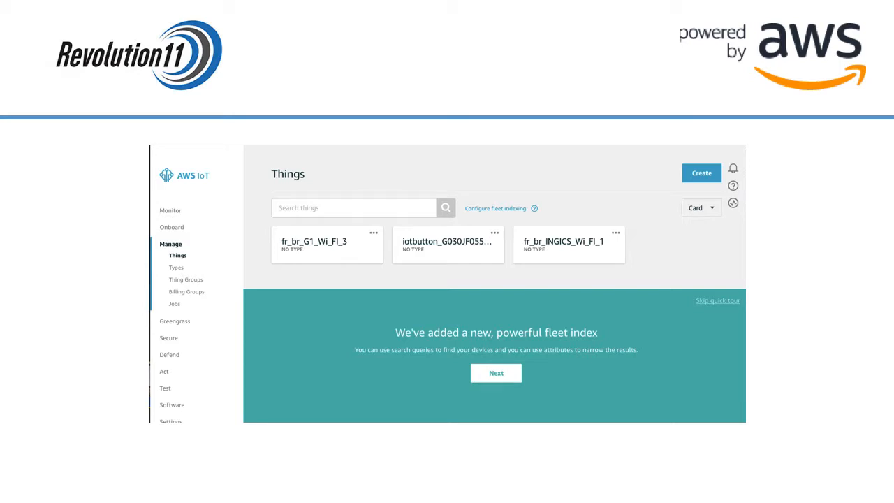
Open the fr_br_INGICS_Wi_FI_1 thing's details from the Things list.
click(568, 245)
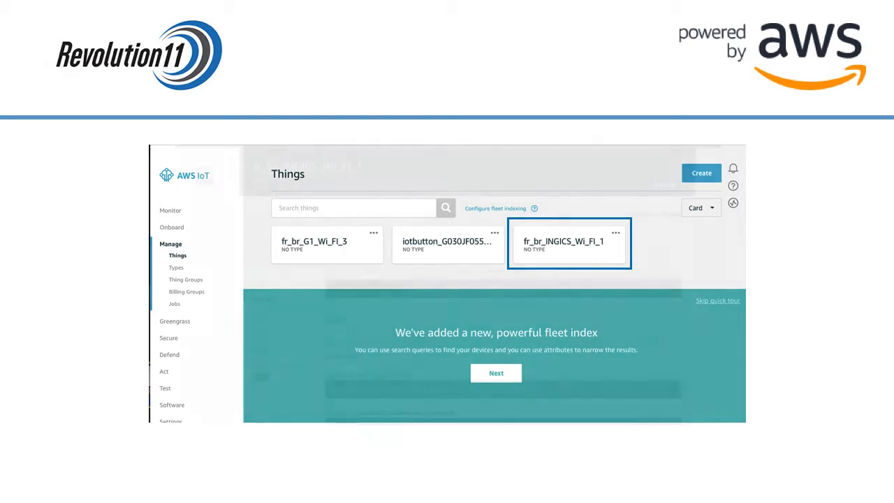
click(568, 242)
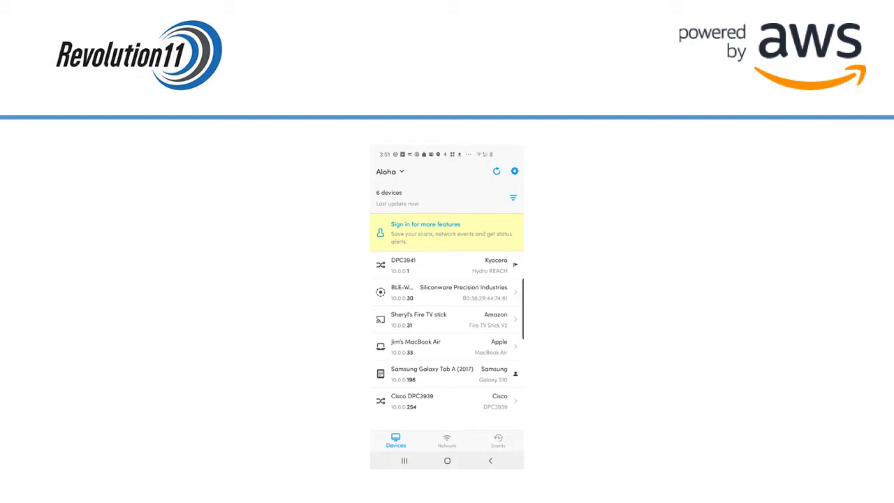
click(447, 292)
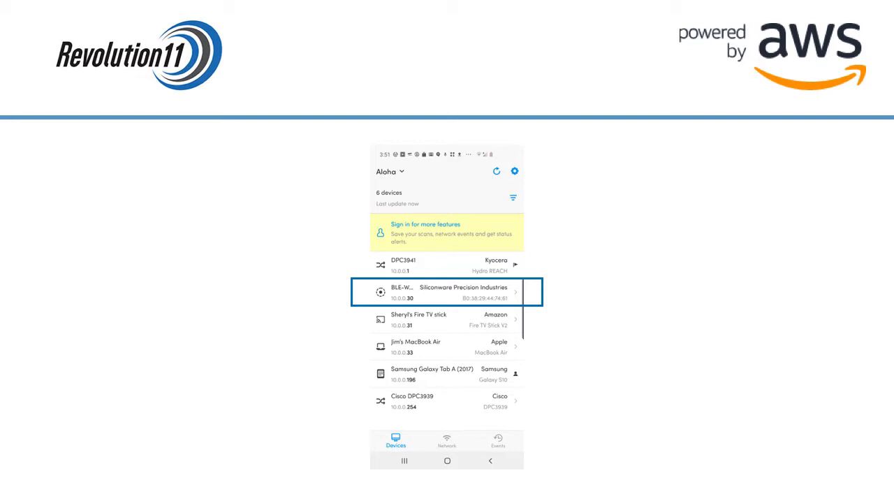
click(447, 291)
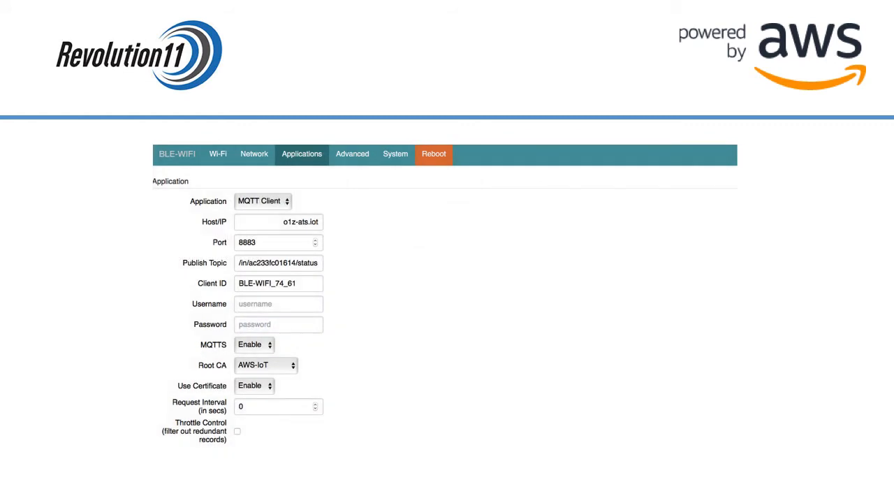
Configure the gateway as MQTT Client with MQTTS on port 8883, AWS-IoT root CA, certificate enabled.
click(301, 154)
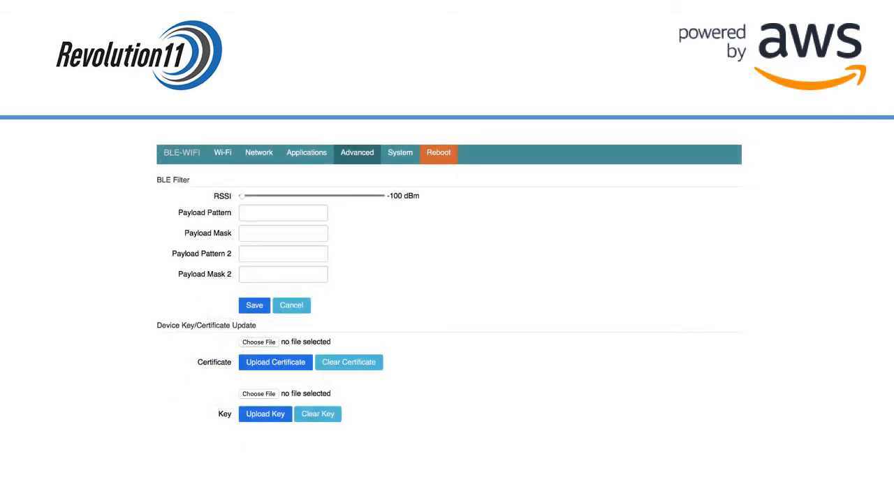
Upload the thing's certificate and private key on the gateway's Advanced page.
click(357, 153)
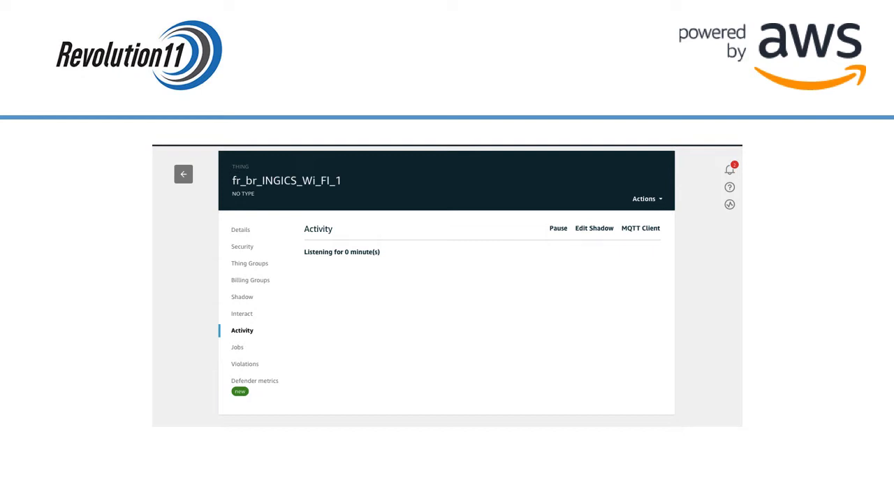
Subscribe to /in/ac233fc01614/status in the thing's MQTT test client.
click(242, 330)
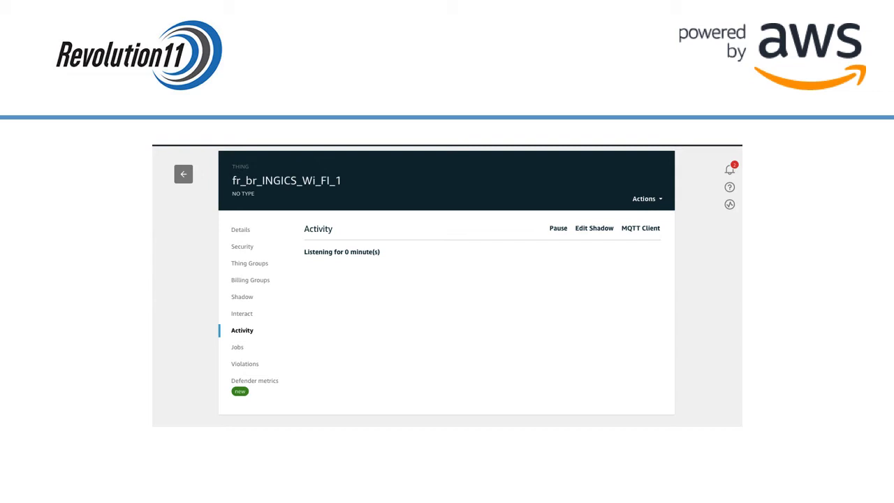
click(641, 228)
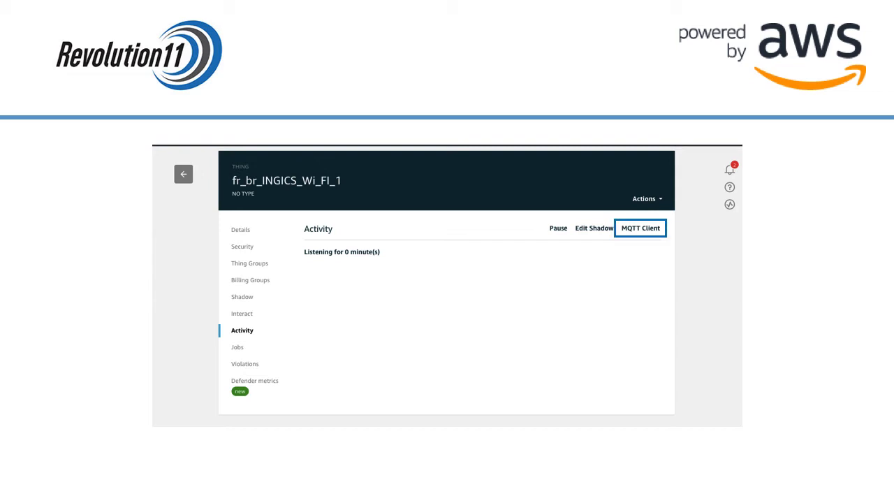
click(640, 228)
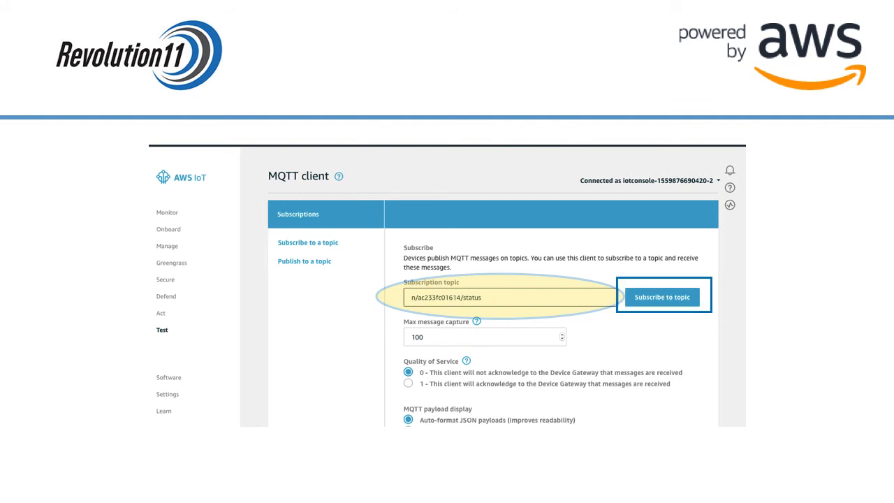
click(661, 297)
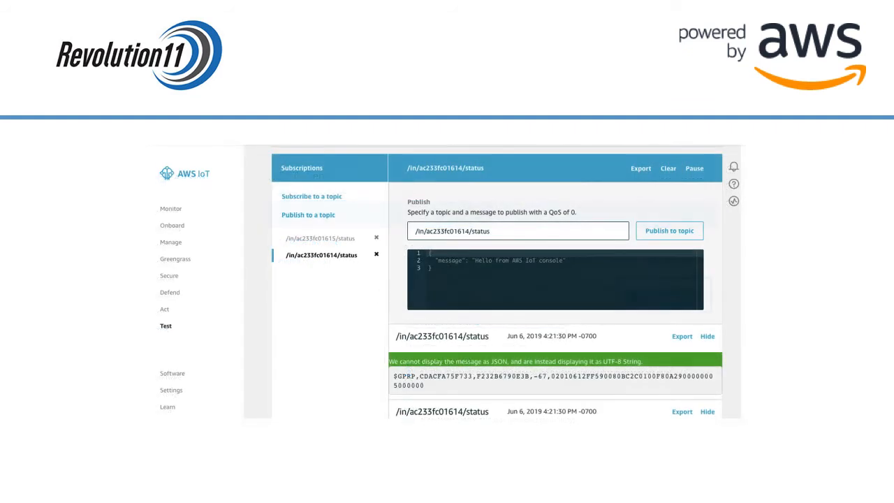